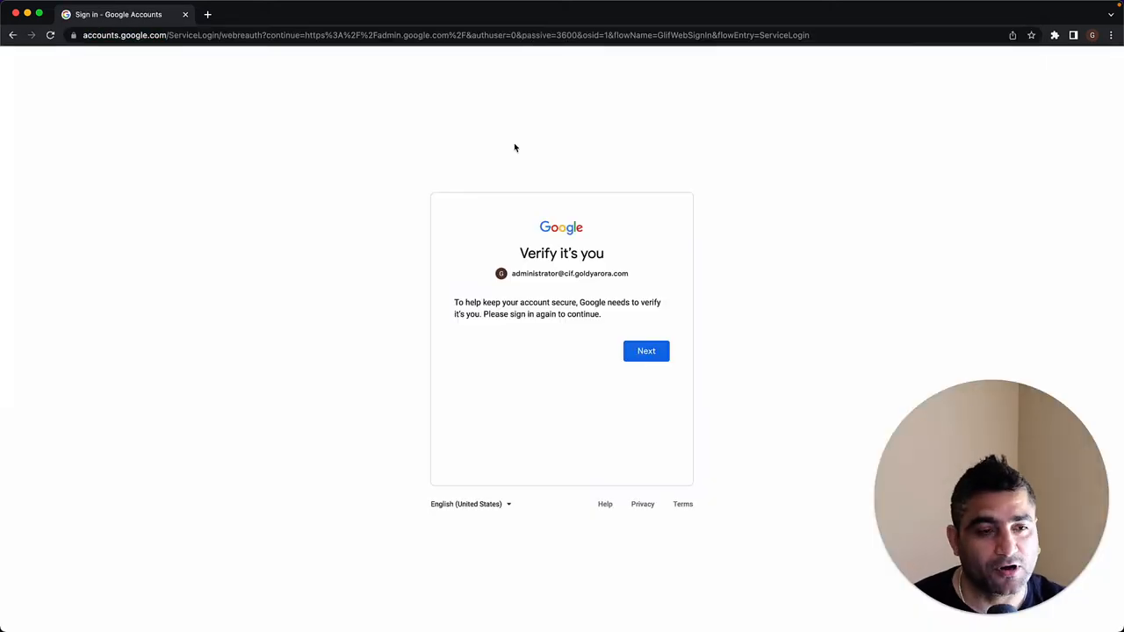
Re-verify the administrator account by entering its password on the Verify it's you page
{"action": "left_click", "coordinate": [645, 352]}
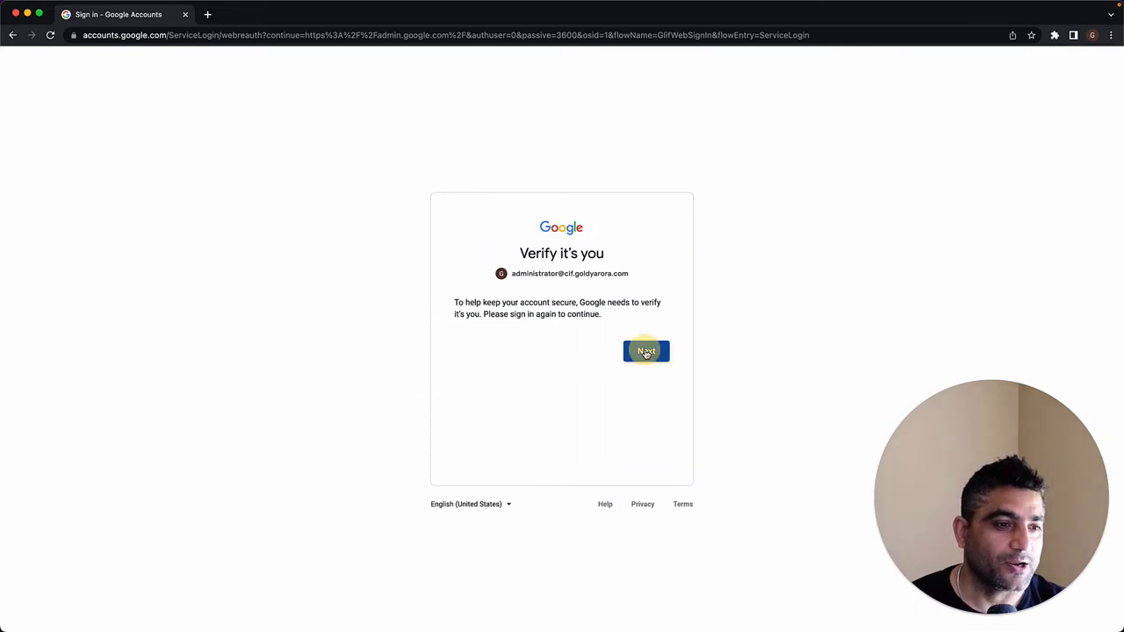
{"action": "left_click", "coordinate": [646, 351]}
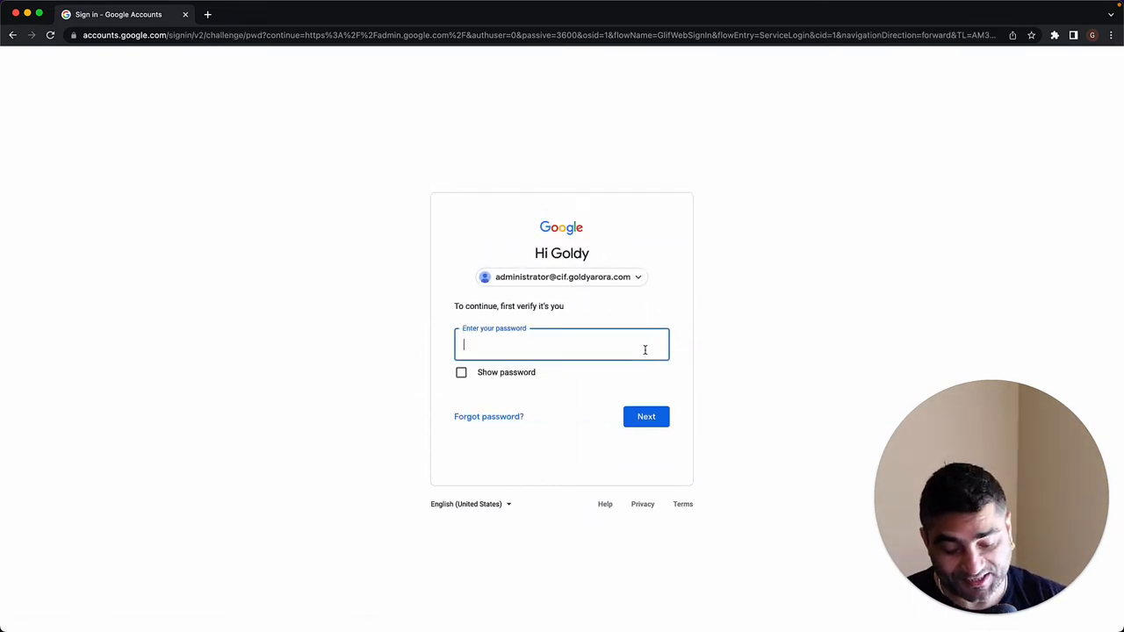
{"action": "type", "text": "password"}
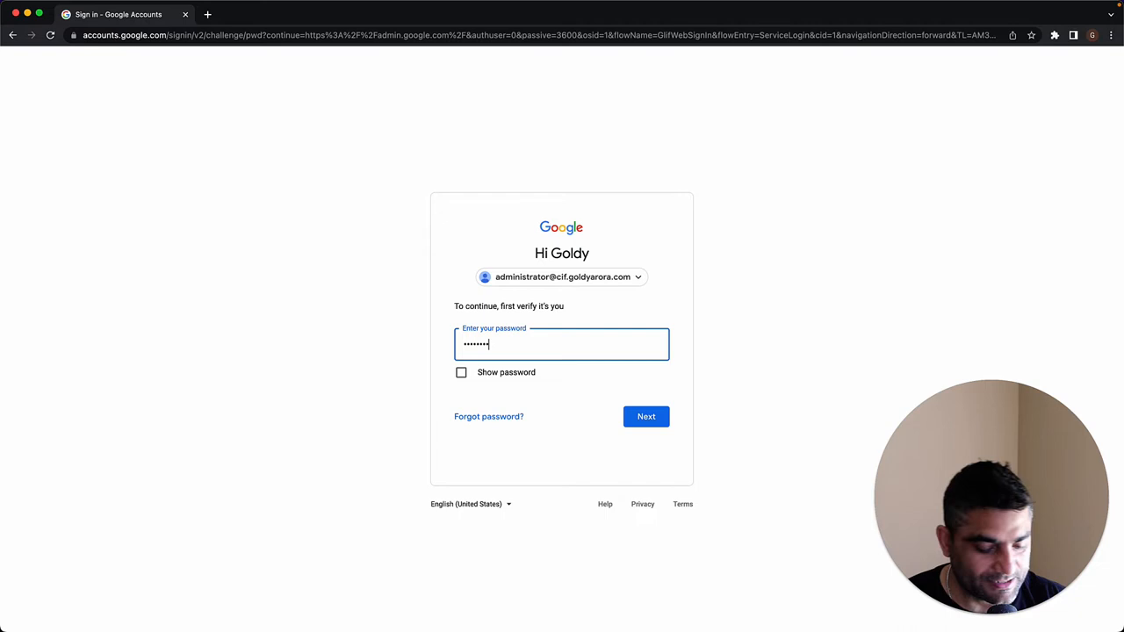
{"action": "left_click", "coordinate": [647, 416]}
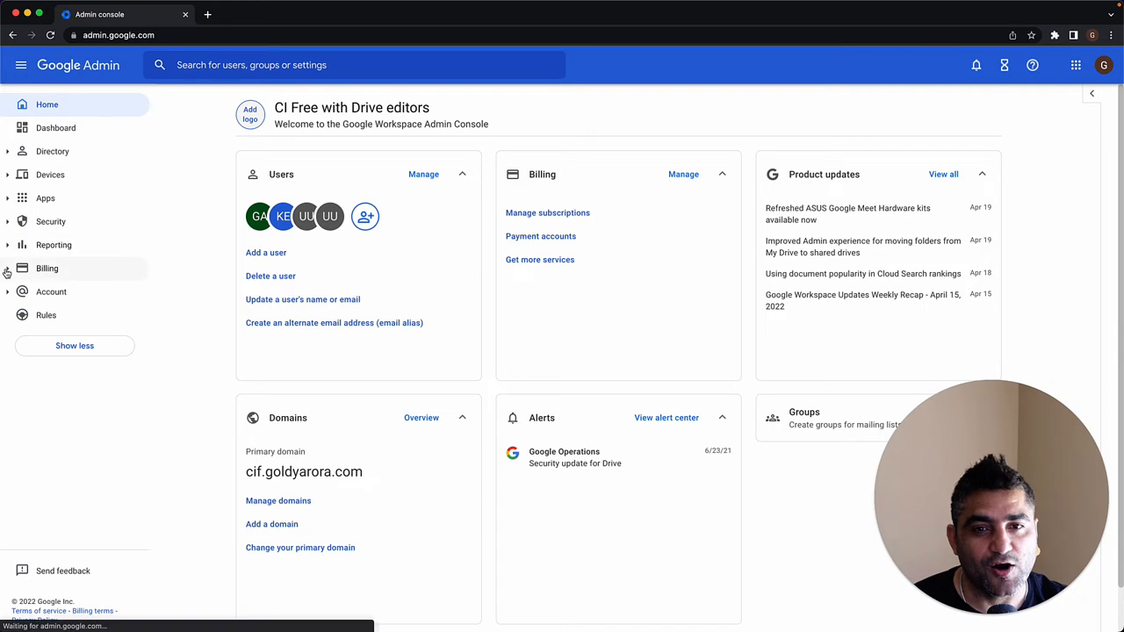
Open Billing > Subscriptions to see Cloud Identity Free active with 47 licenses
{"action": "left_click", "coordinate": [46, 268]}
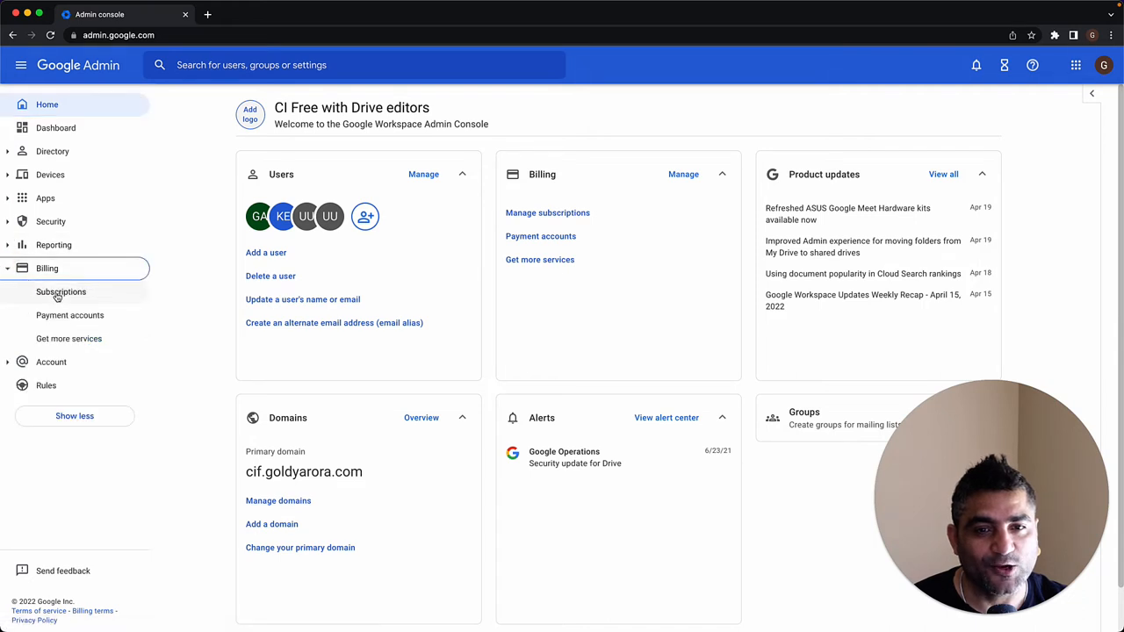
{"action": "left_click", "coordinate": [60, 292]}
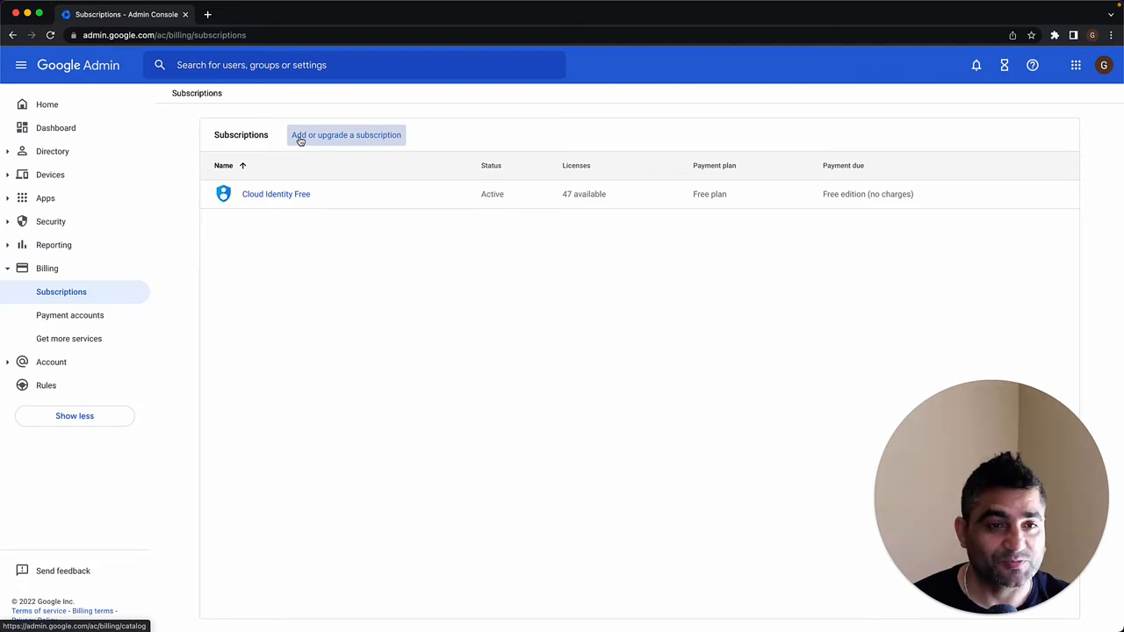
Open 'Add or upgrade a subscription' to browse the Get more services catalog
{"action": "left_click", "coordinate": [345, 134]}
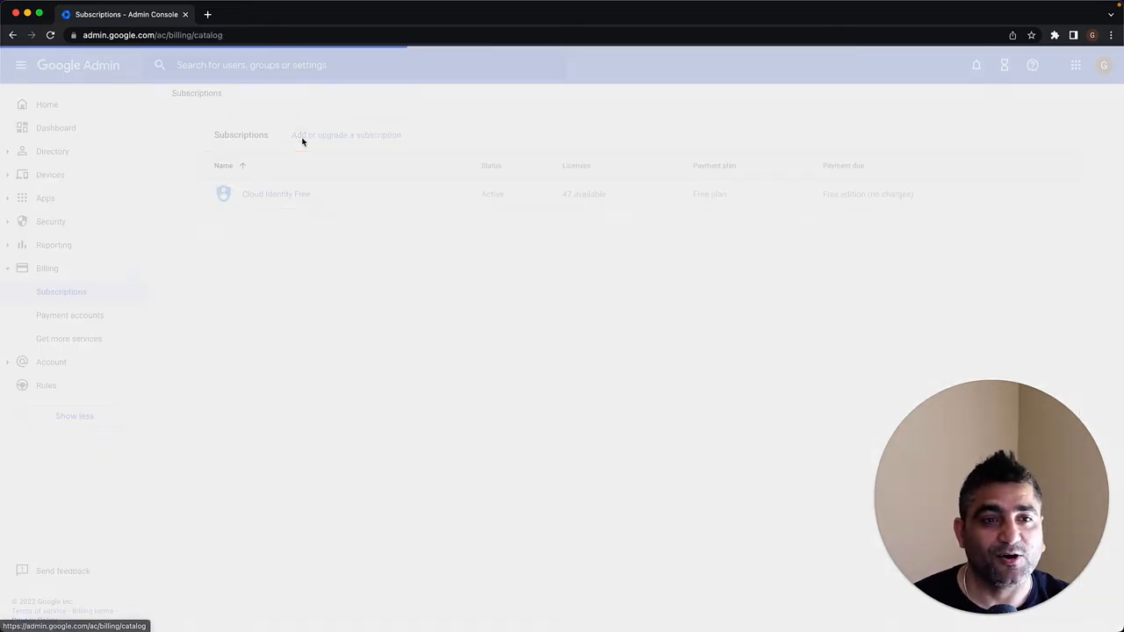
{"action": "left_click", "coordinate": [69, 338]}
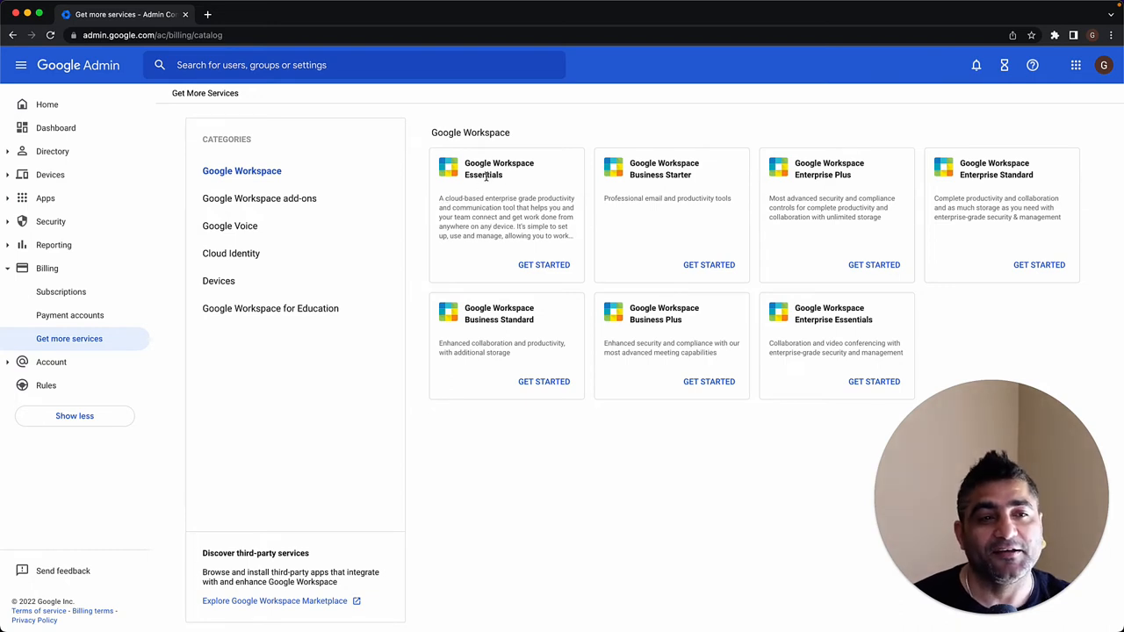
{"action": "mouse_move", "coordinate": [825, 218]}
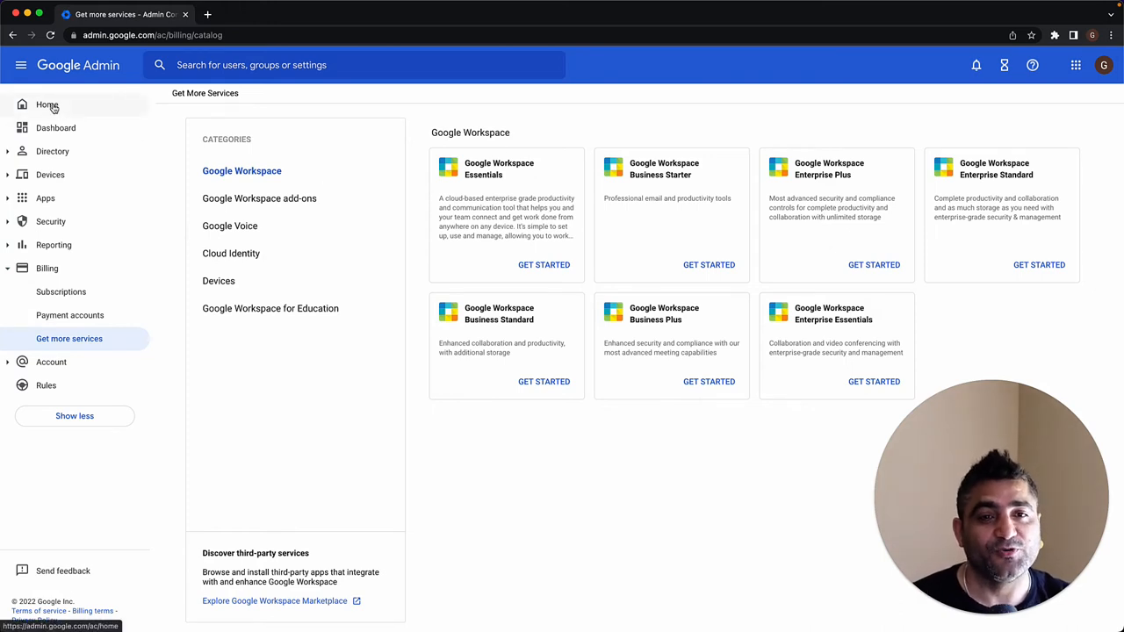
Return to Home and search 'admin' to reach the administrator's user page
{"action": "left_click", "coordinate": [48, 104]}
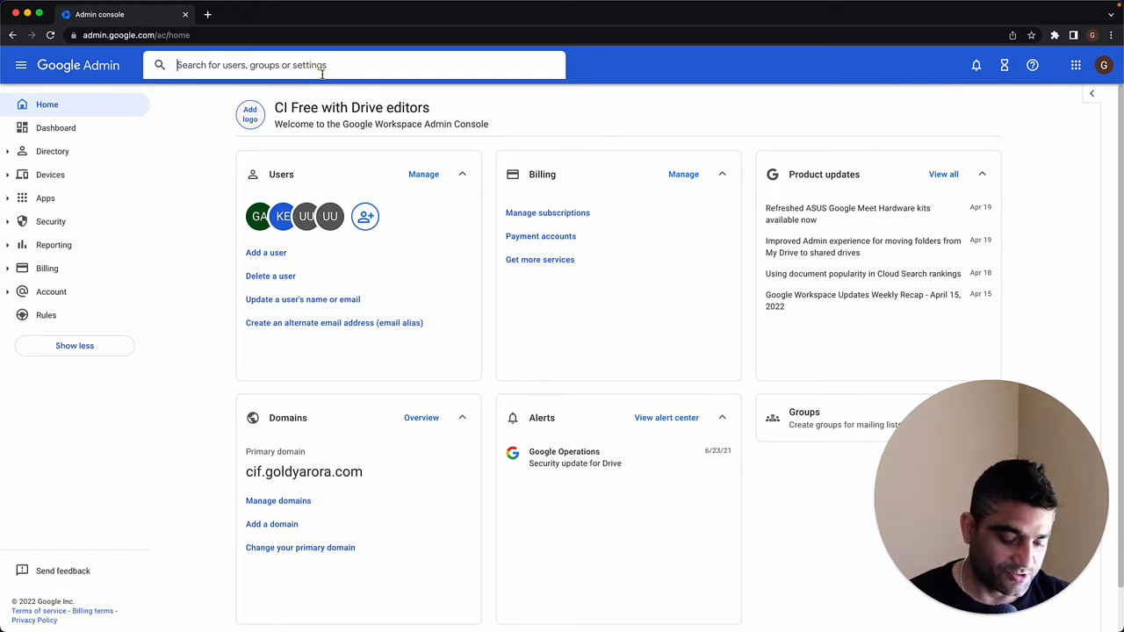
{"action": "type", "text": "admin"}
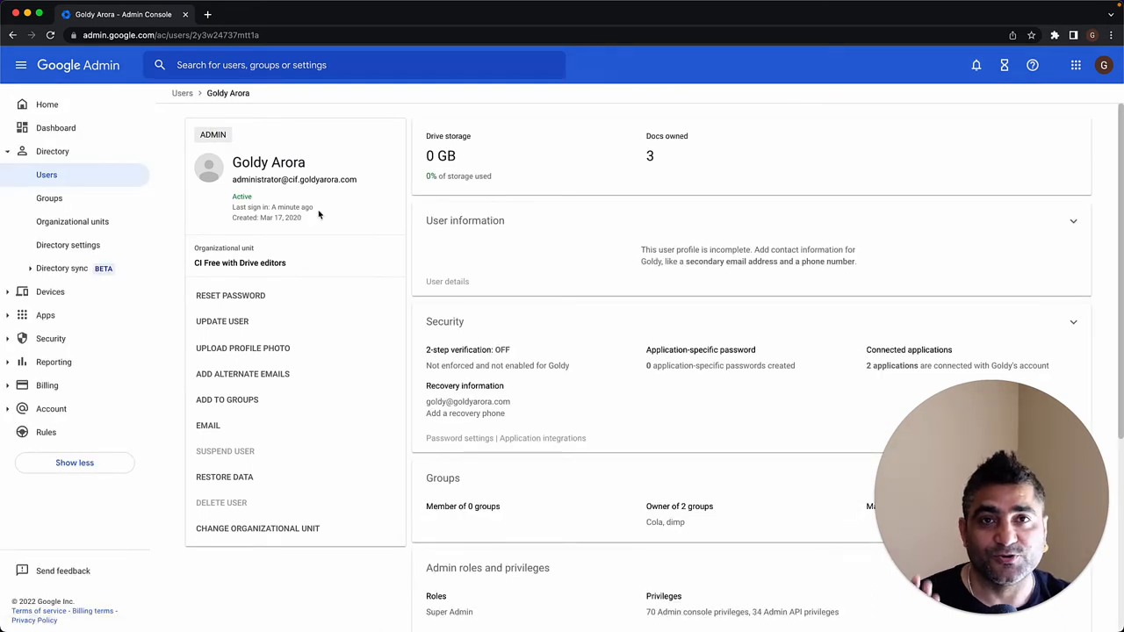
Scroll the admin's user page down to the Licenses card showing Cloud Identity Free
{"action": "scroll", "scroll_direction": "down", "scroll_amount": 3}
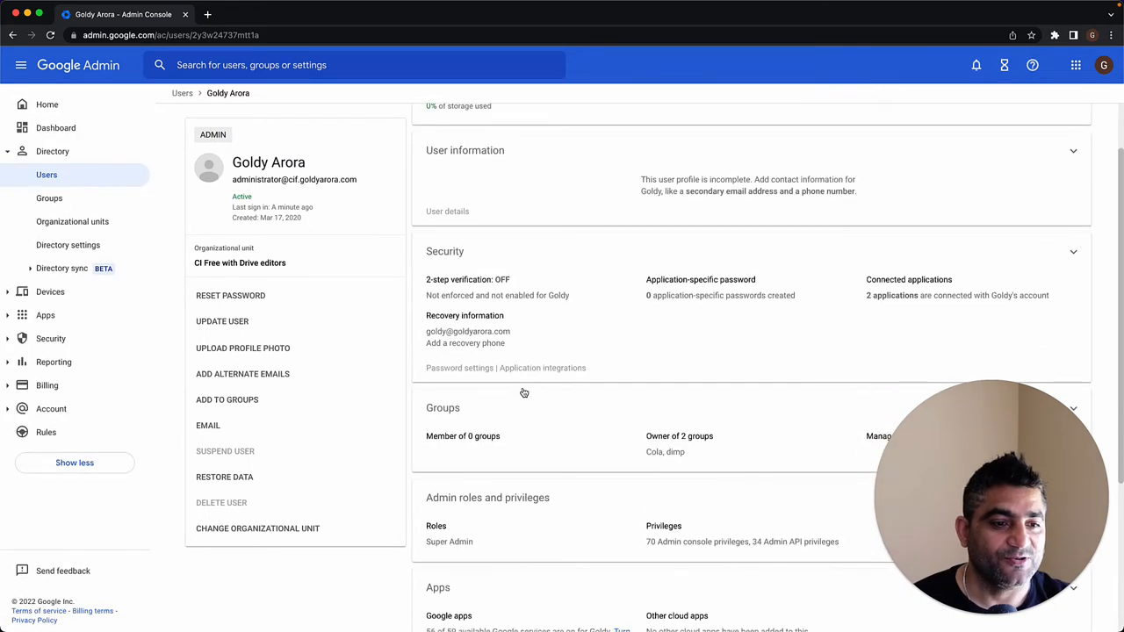
{"action": "scroll", "scroll_direction": "down", "scroll_amount": 3}
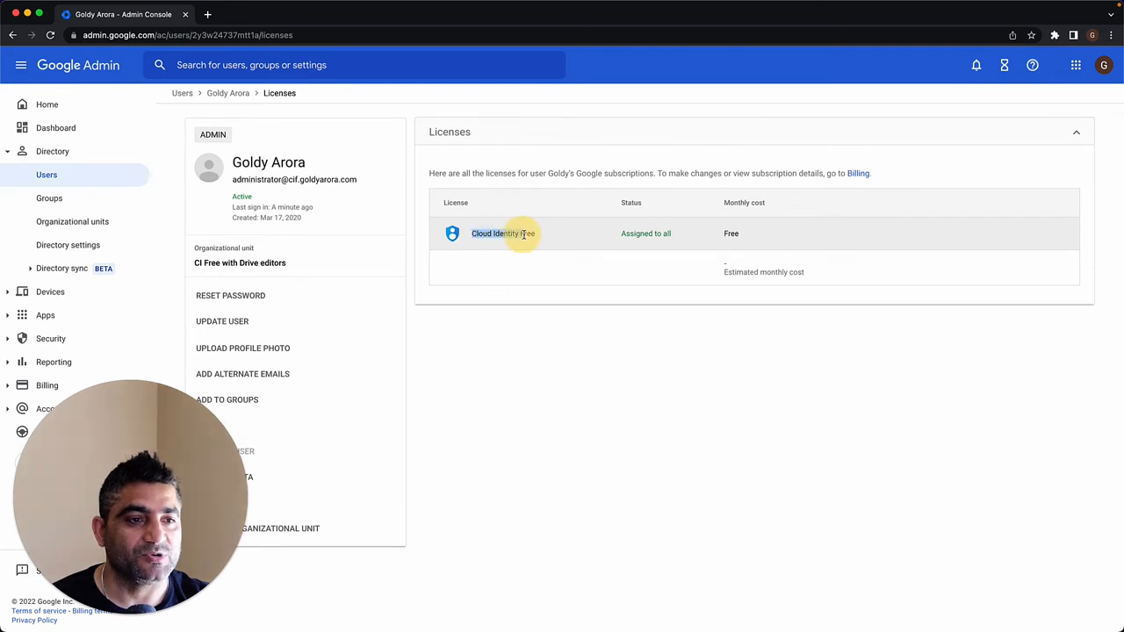
{"action": "mouse_move", "coordinate": [505, 345]}
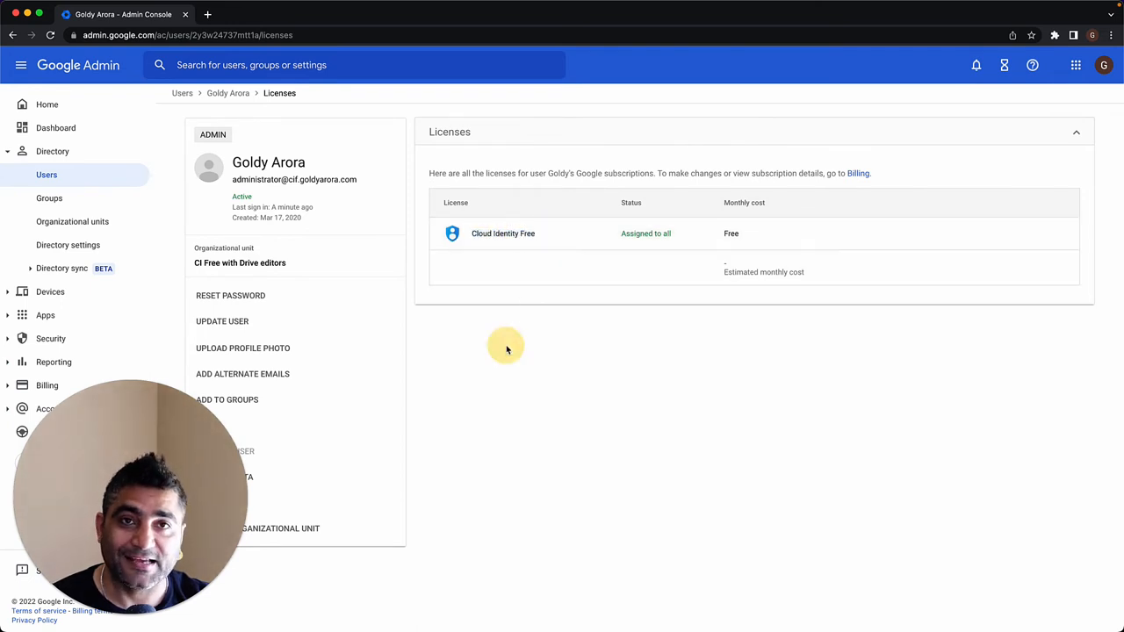
{"action": "mouse_move", "coordinate": [505, 349]}
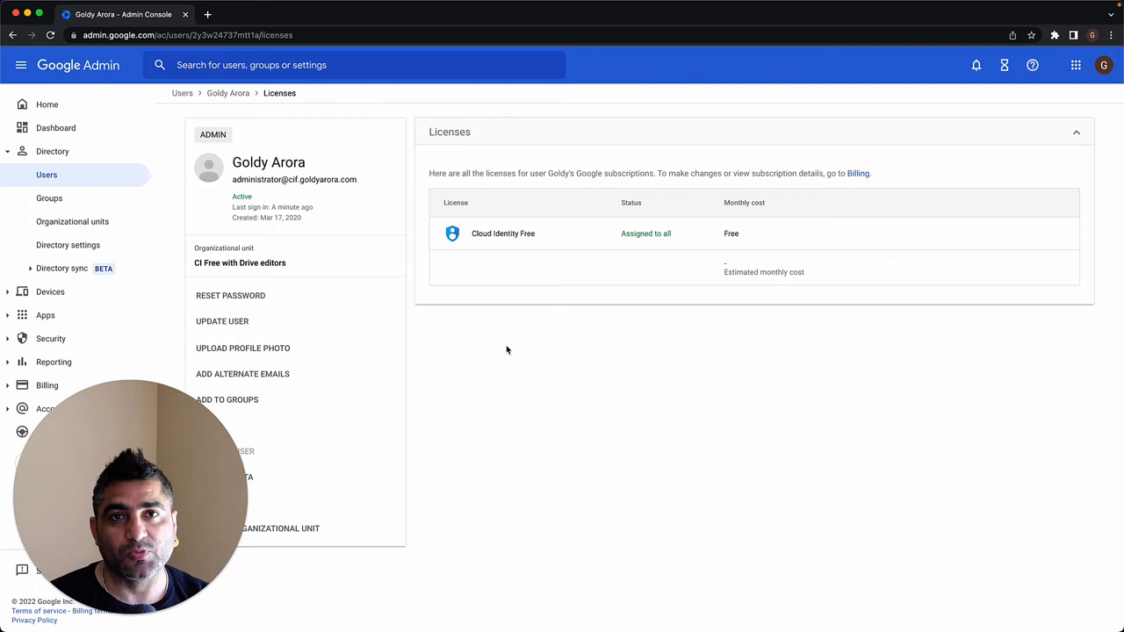